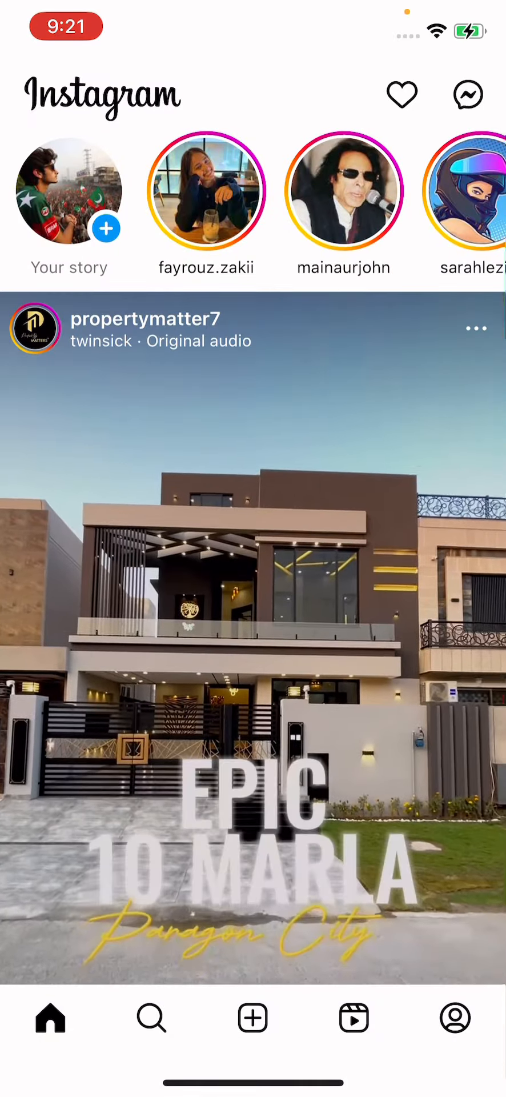
Step: Go to your own profile page from the bottom navigation bar
left_click(455, 1018)
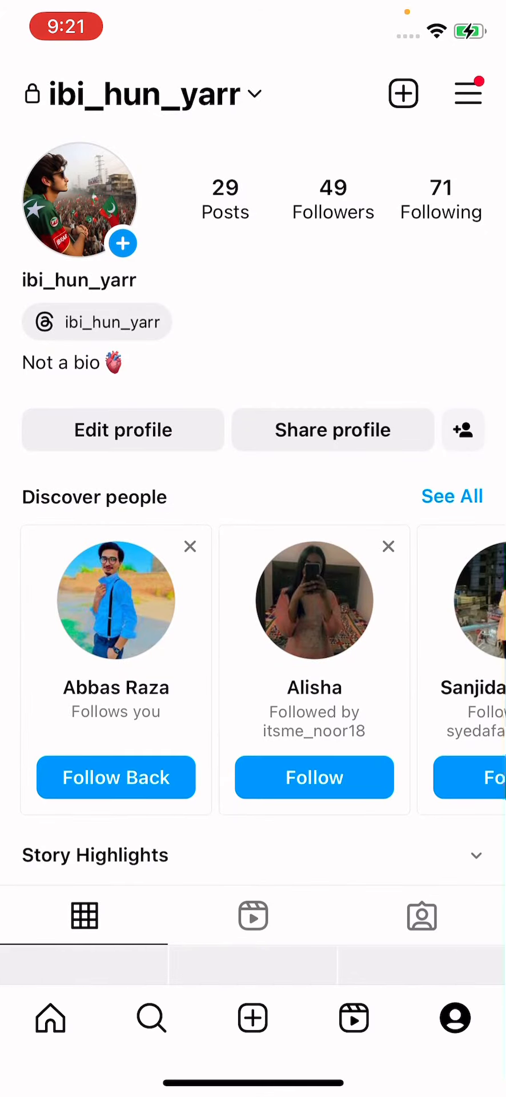
Step: Bring up Settings and privacy from the profile's hamburger menu
left_click(469, 92)
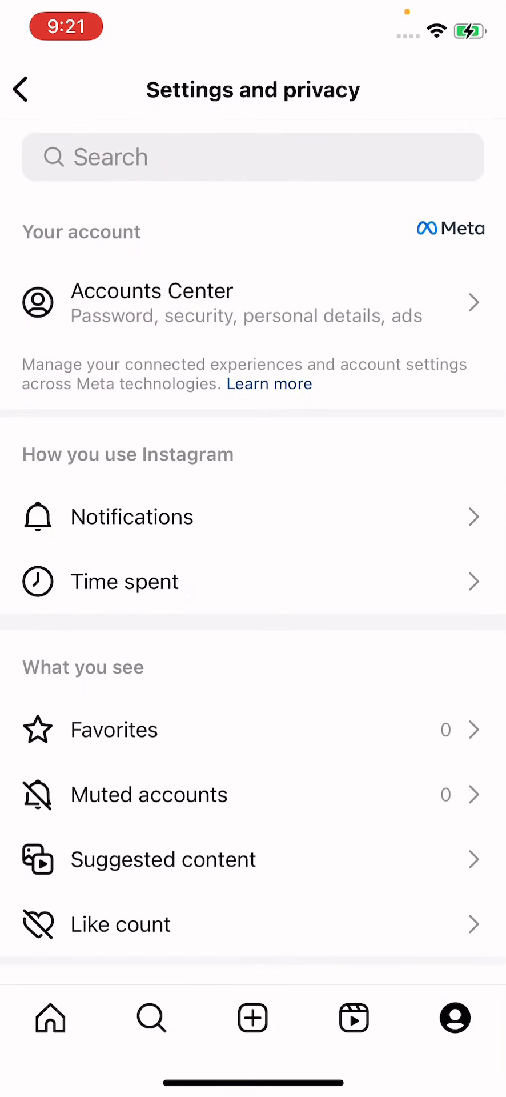
Step: Scroll down Settings and privacy to reach Account privacy
scroll("down", 3)
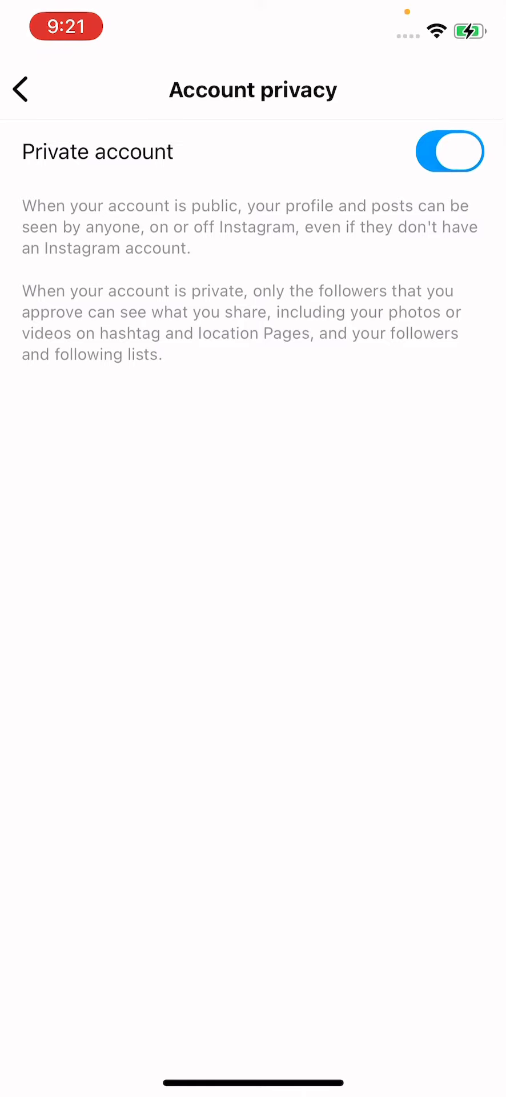
Step: Turn off Private account and confirm Switch to Public
left_click(449, 151)
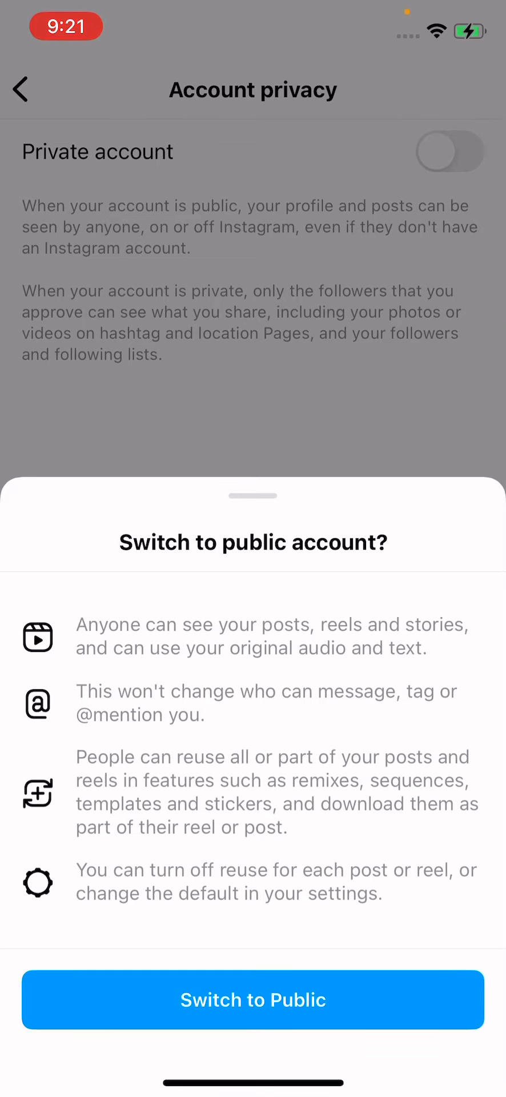
left_click(253, 1000)
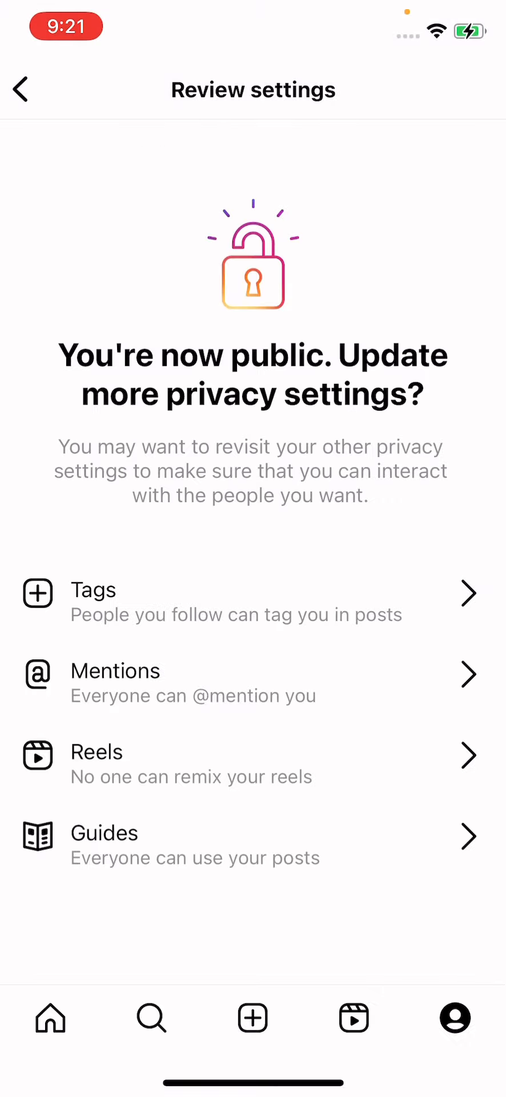